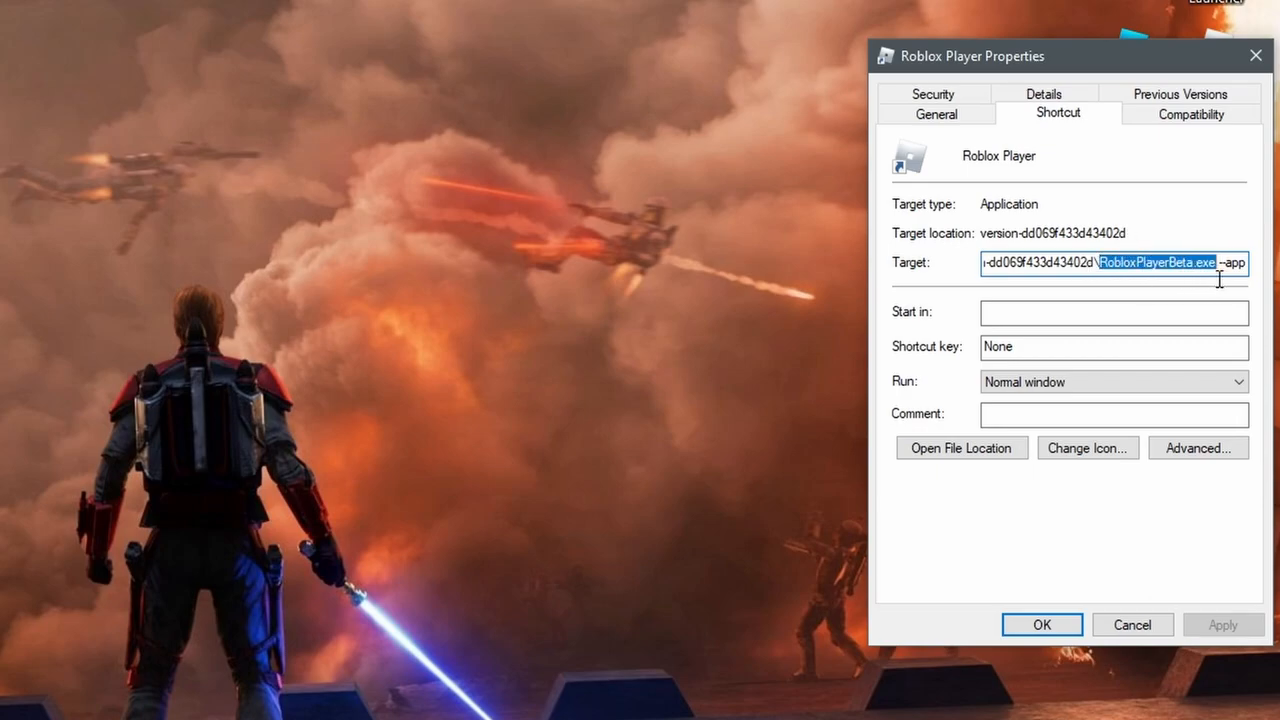
Step: Edit the Target field to RobloxPlayerBeta.exe with the --app argument after it
{"action": "left_click", "coordinate": [1172, 264]}
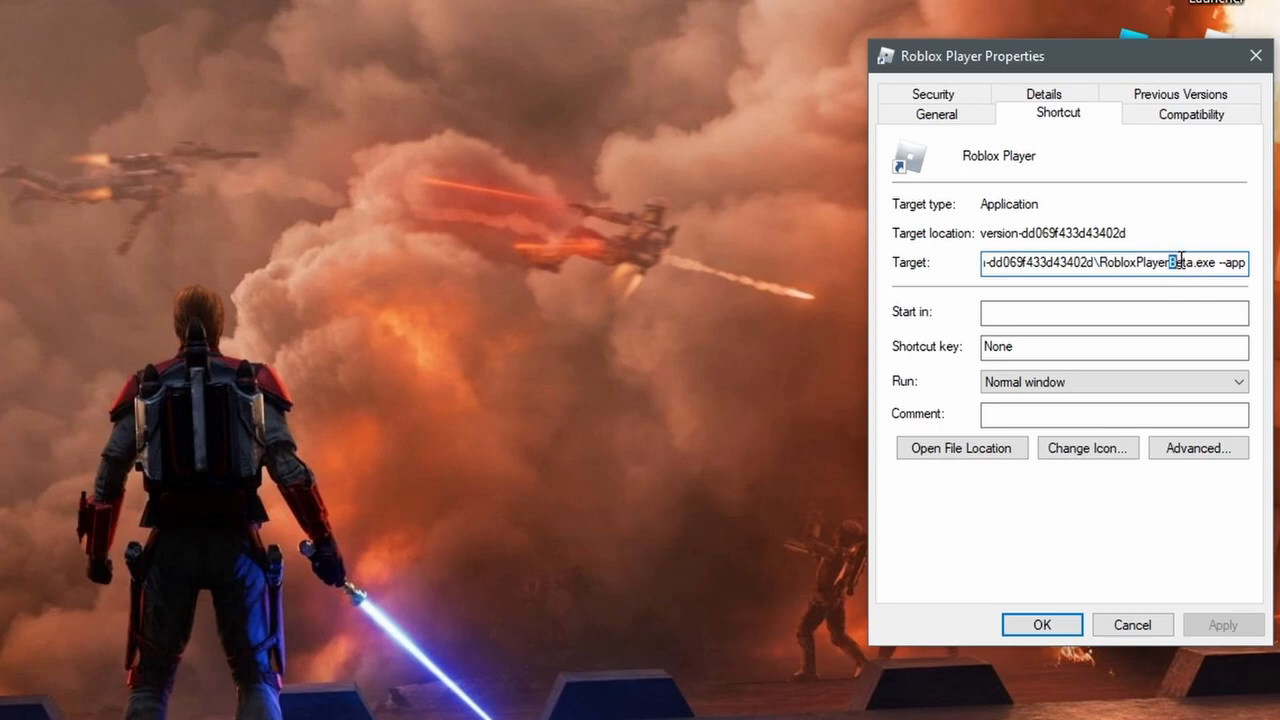
{"action": "double_click", "coordinate": [1160, 264]}
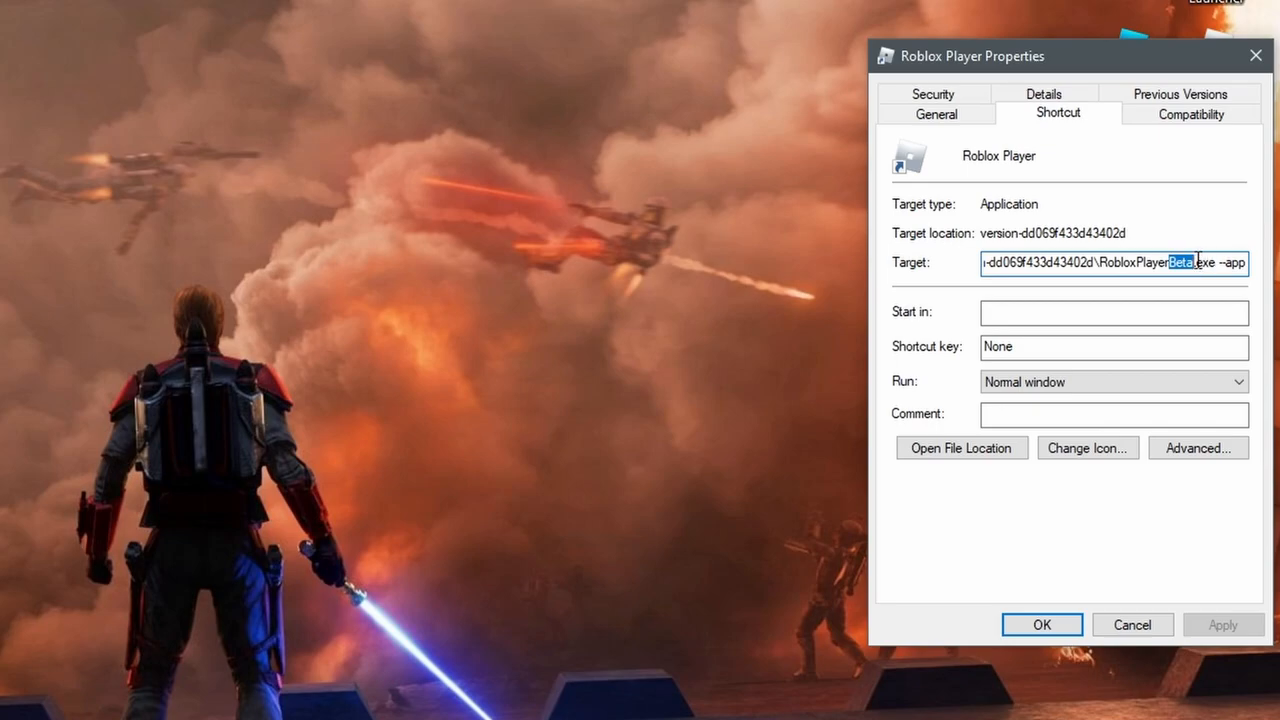
{"action": "mouse_move", "coordinate": [1248, 316]}
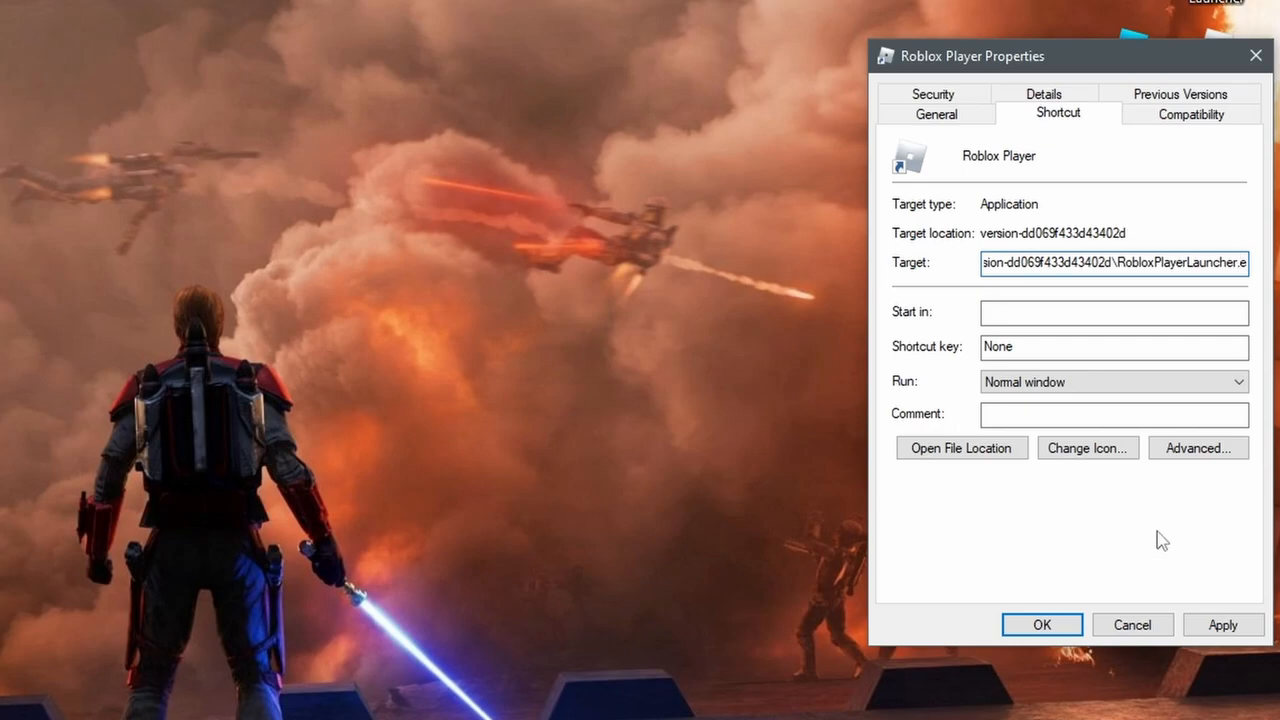
{"action": "type", "text": "-app"}
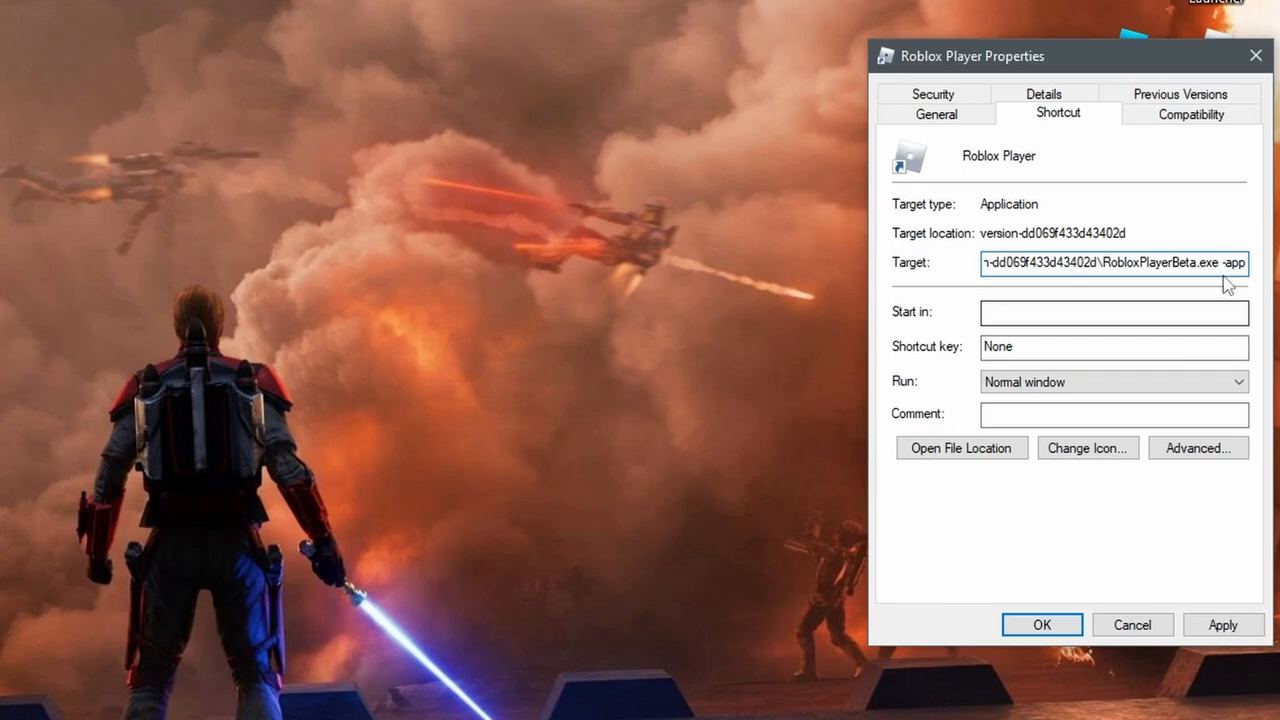
{"action": "left_click", "coordinate": [1224, 264]}
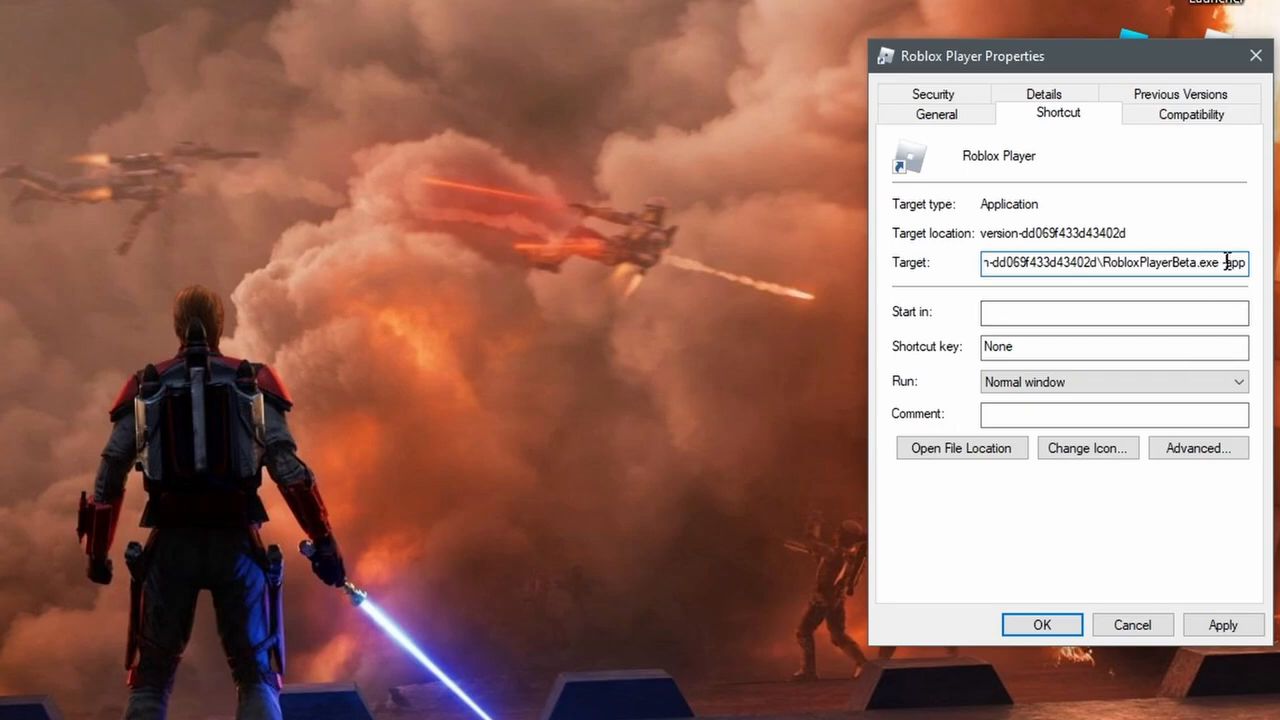
{"action": "type", "text": "--app"}
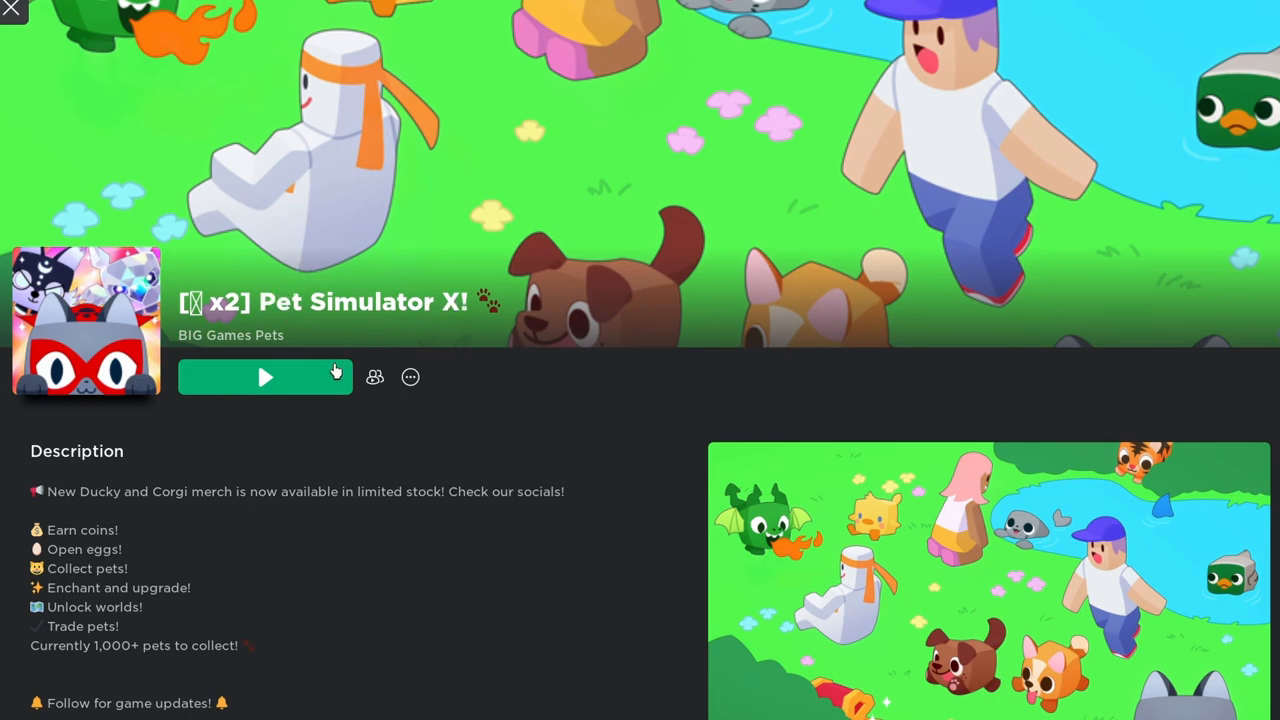
Step: Launch Pet Simulator X and bring up the in-game menu with Esc
{"action": "left_click", "coordinate": [264, 376]}
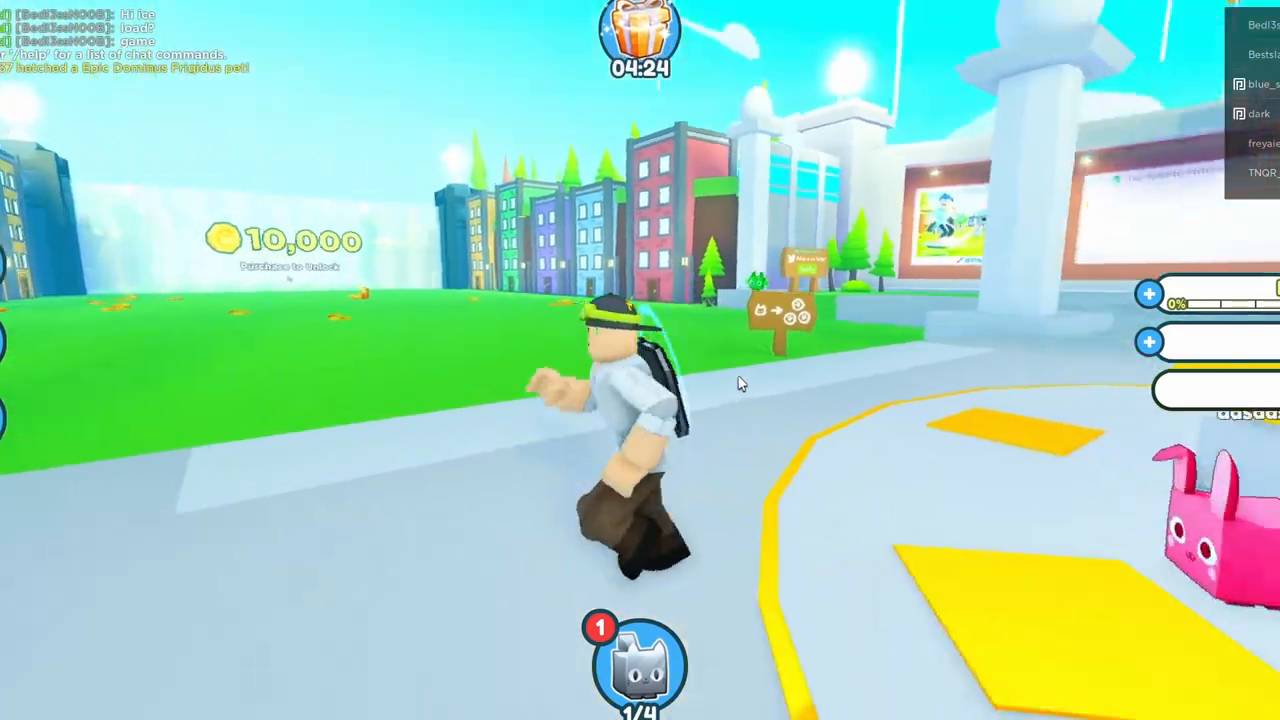
{"action": "key", "text": "Escape"}
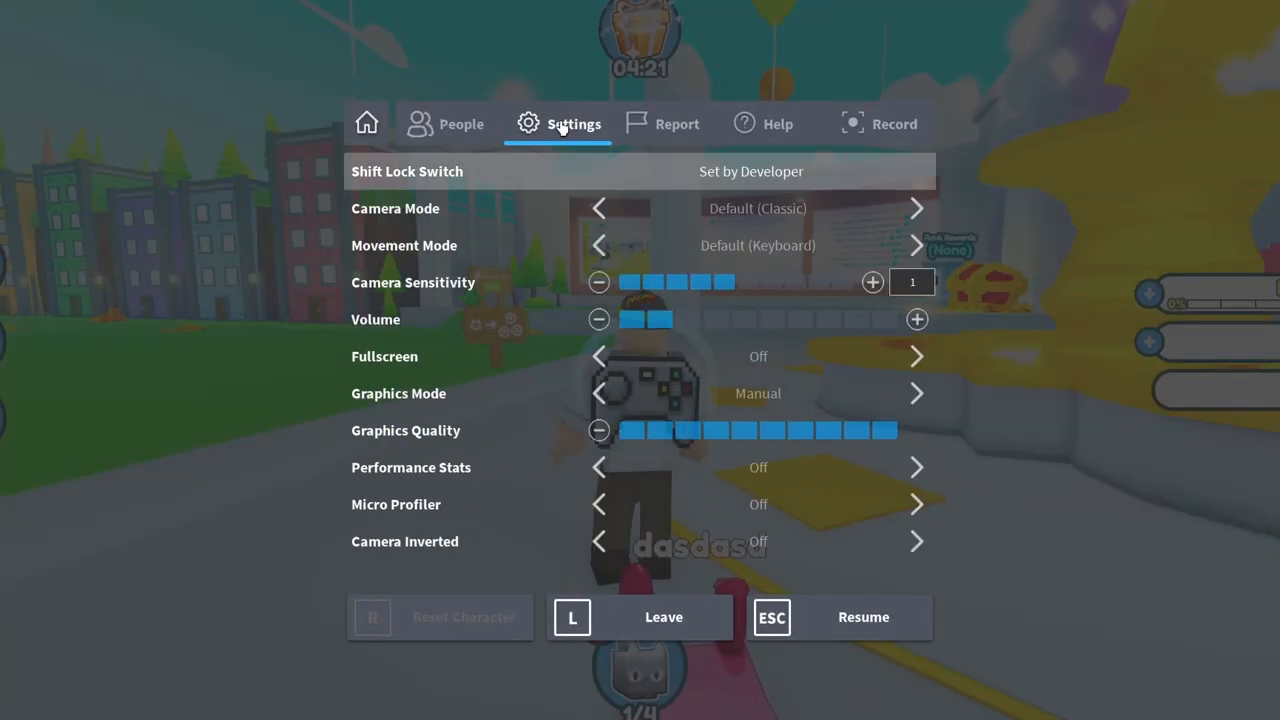
{"action": "mouse_move", "coordinate": [744, 182]}
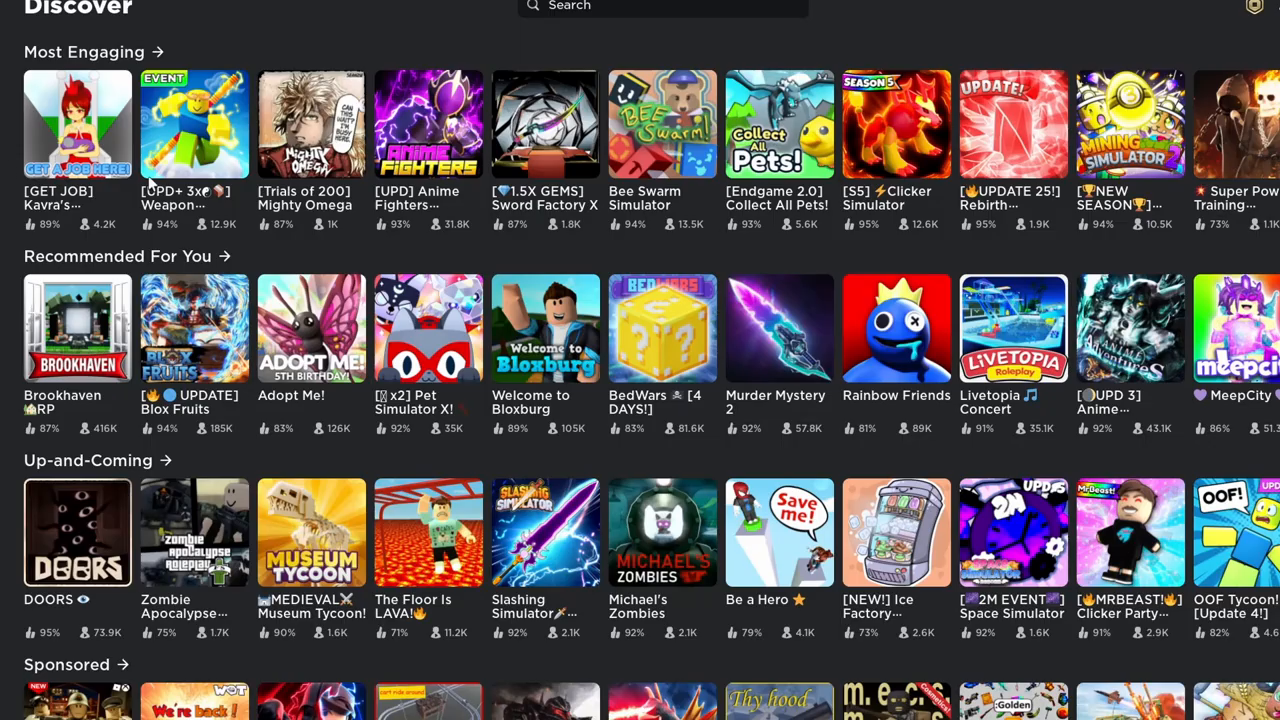
{"action": "mouse_move", "coordinate": [628, 322]}
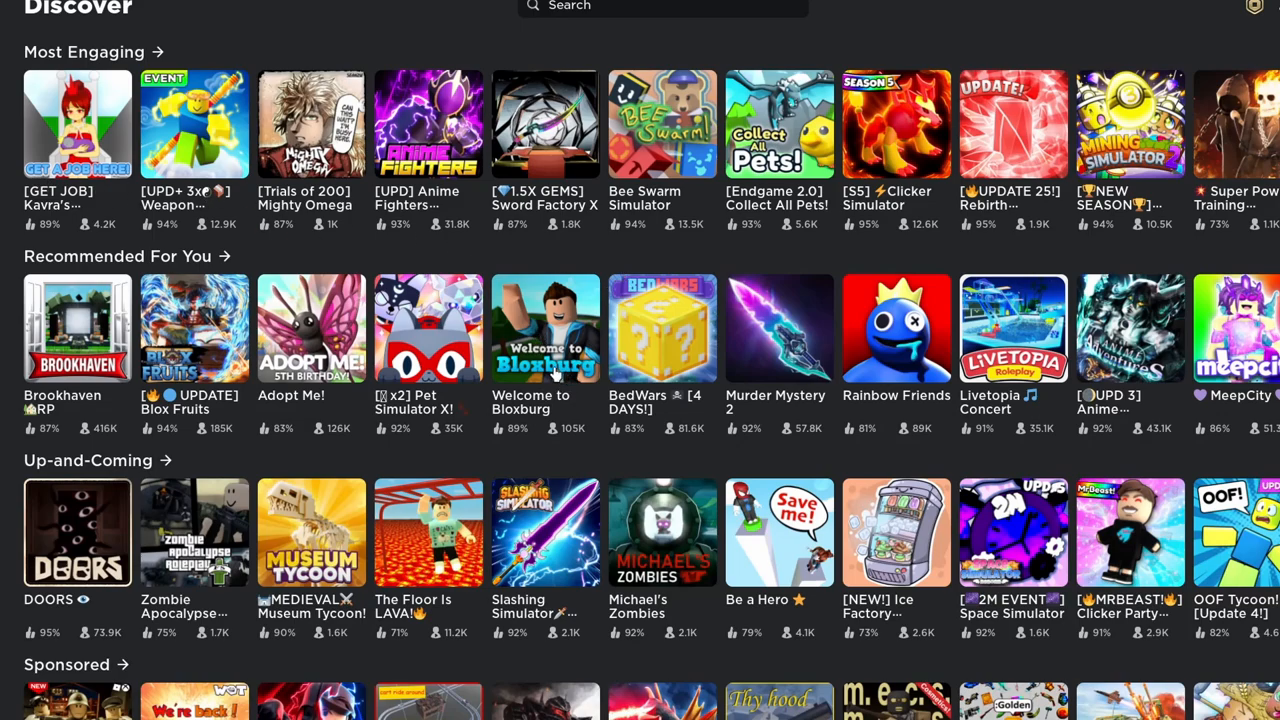
Step: Join Welcome to Bloxburg, continue past the Work in progress notice to the house list
{"action": "left_click", "coordinate": [544, 328]}
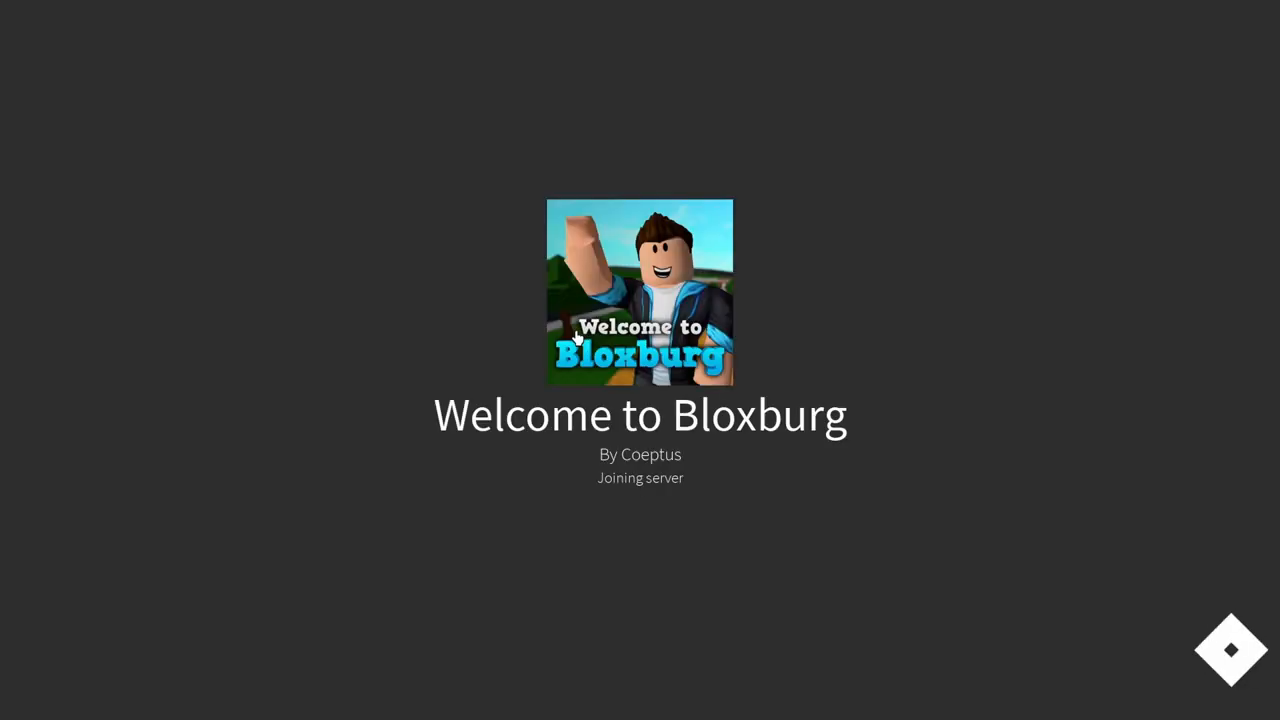
{"action": "key", "text": "Escape"}
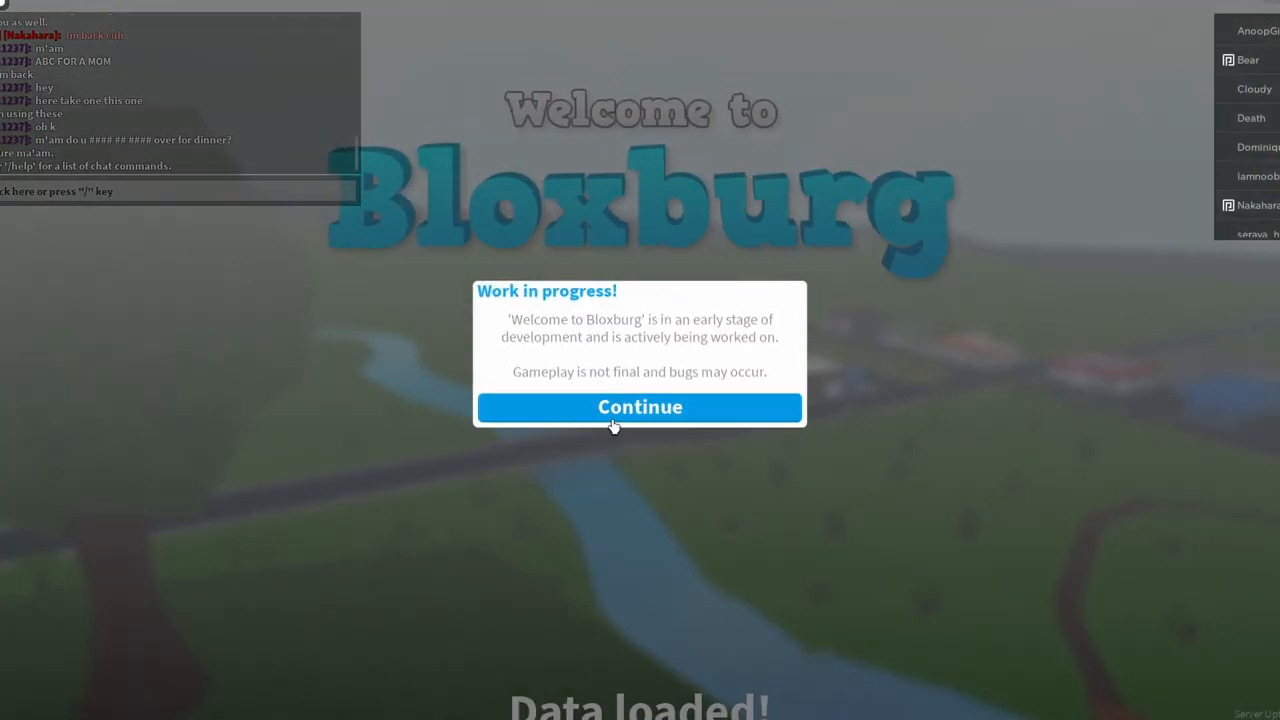
{"action": "left_click", "coordinate": [640, 408]}
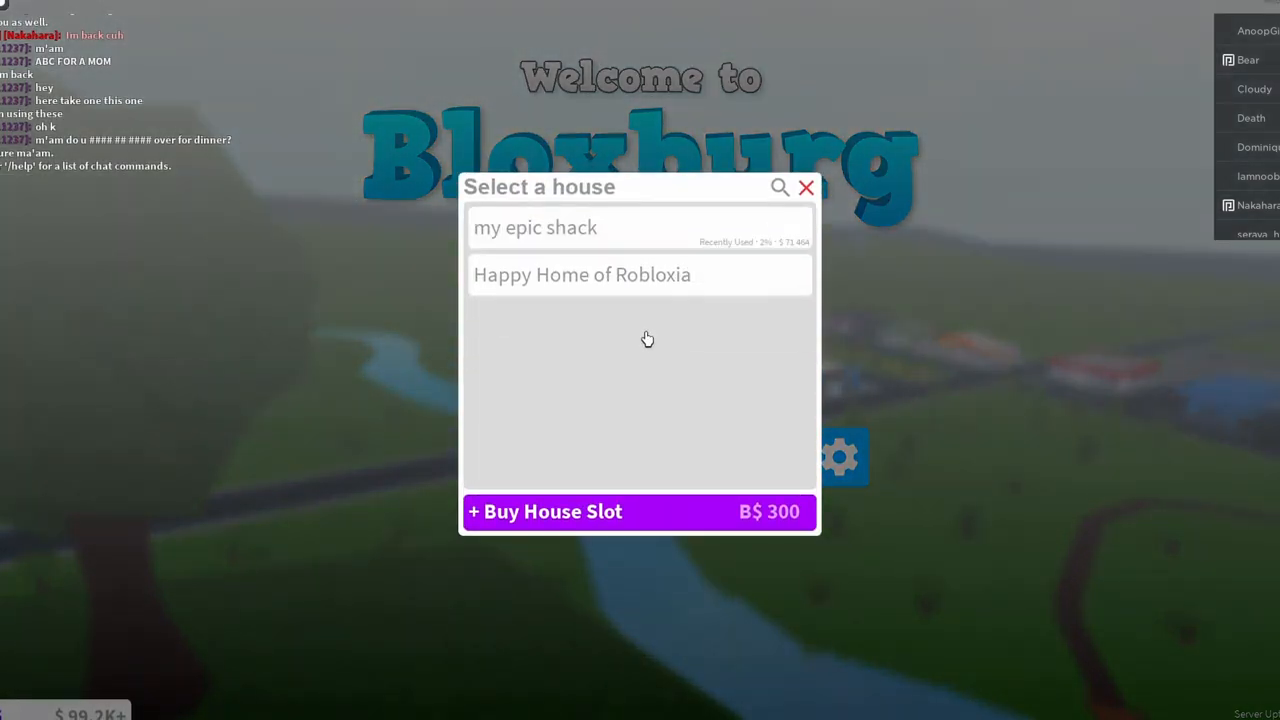
{"action": "left_click", "coordinate": [536, 228]}
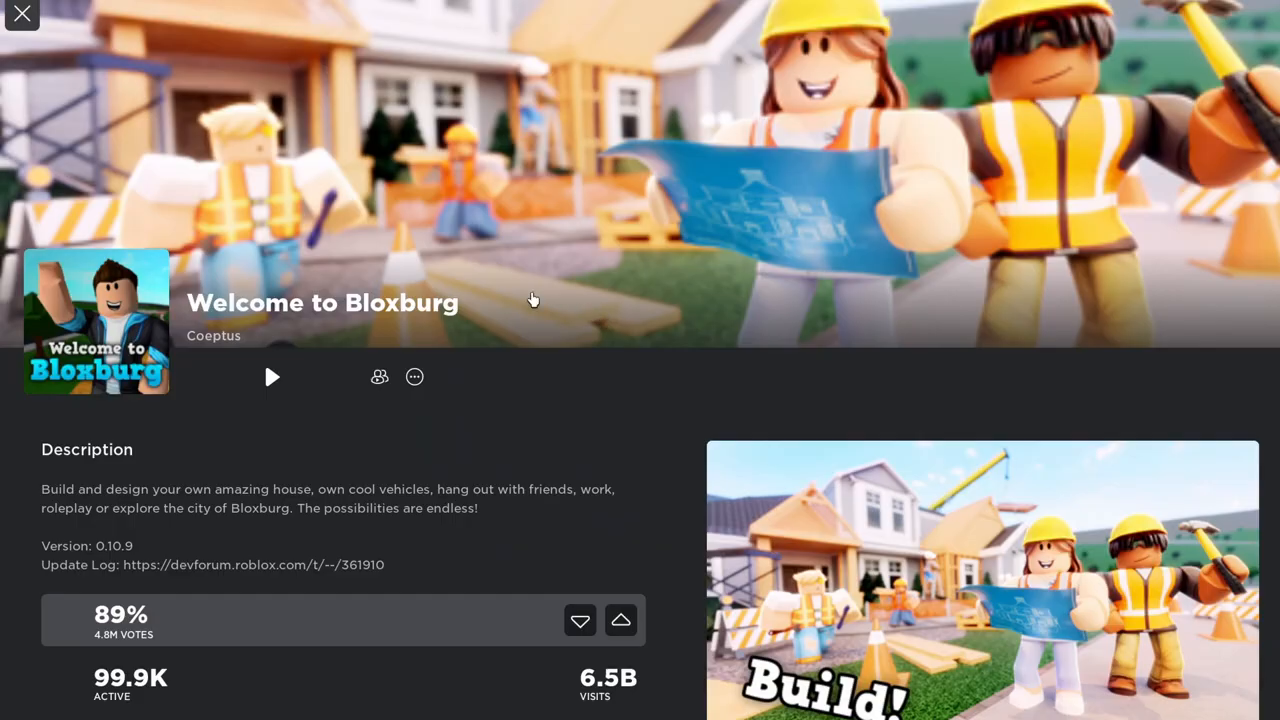
Step: Relaunch the game from its page and view Shift Lock Switch in the Settings tab
{"action": "left_click", "coordinate": [22, 14]}
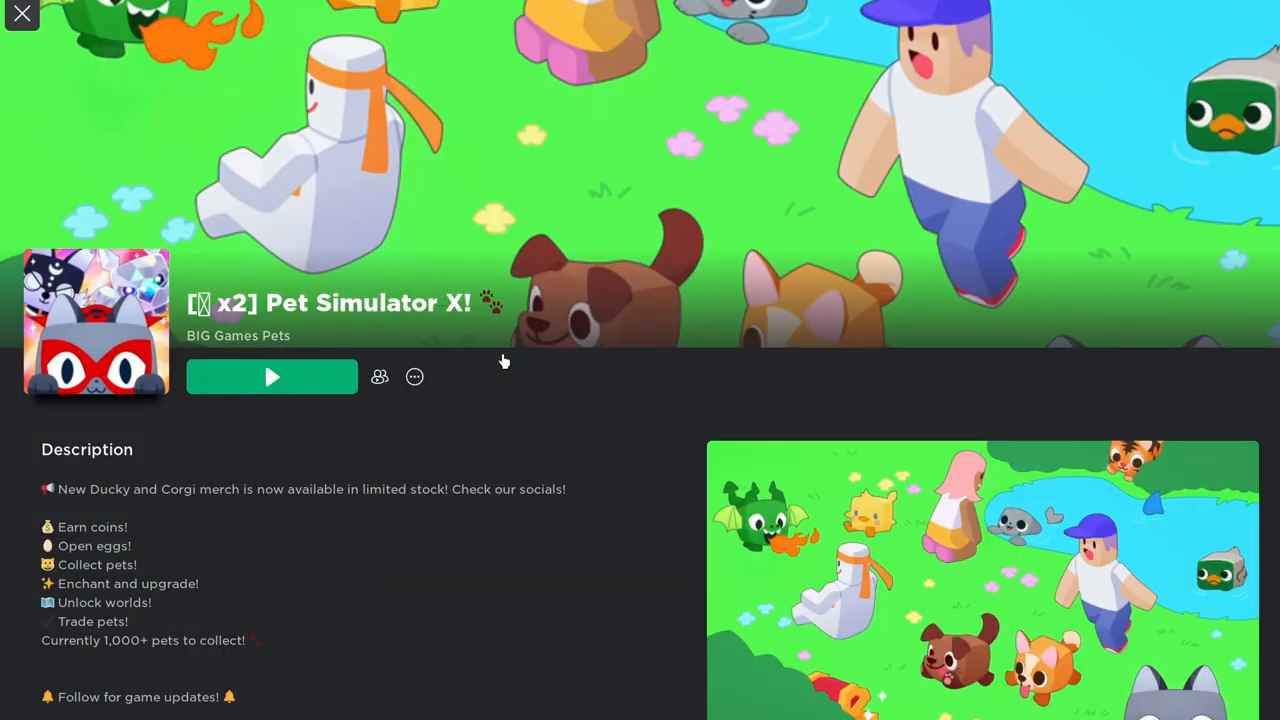
{"action": "left_click", "coordinate": [272, 376]}
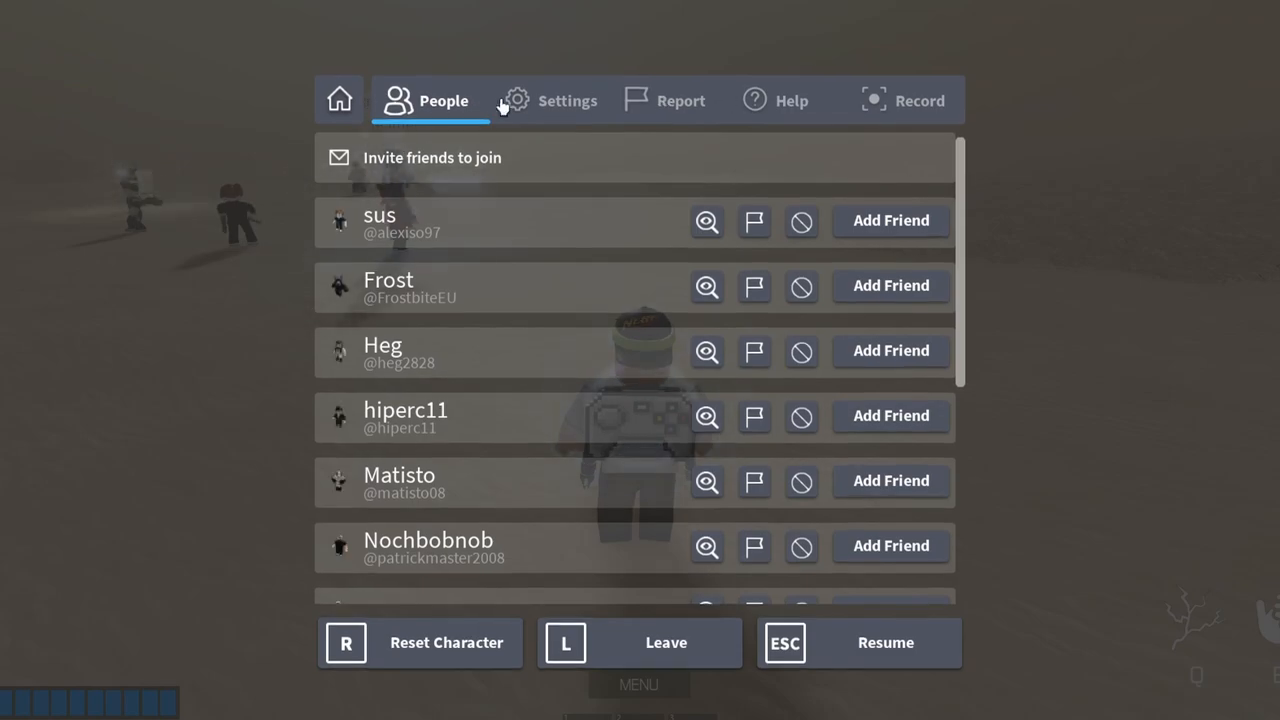
{"action": "left_click", "coordinate": [566, 100]}
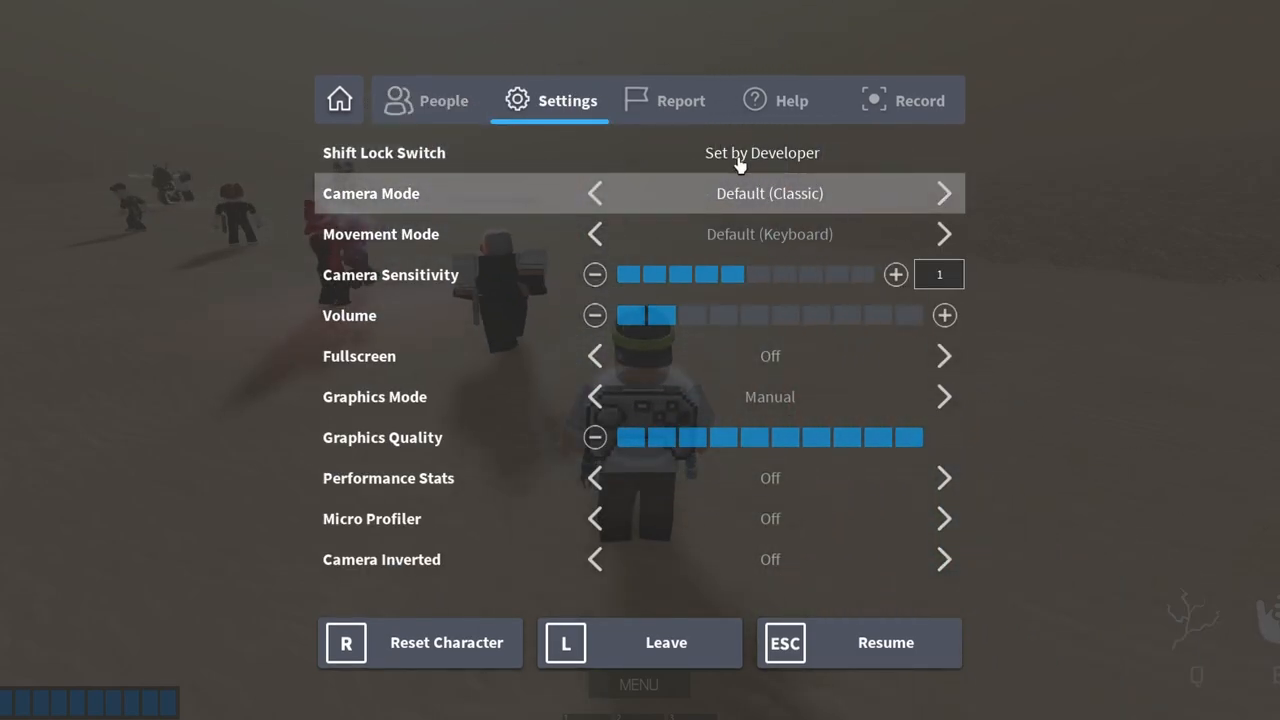